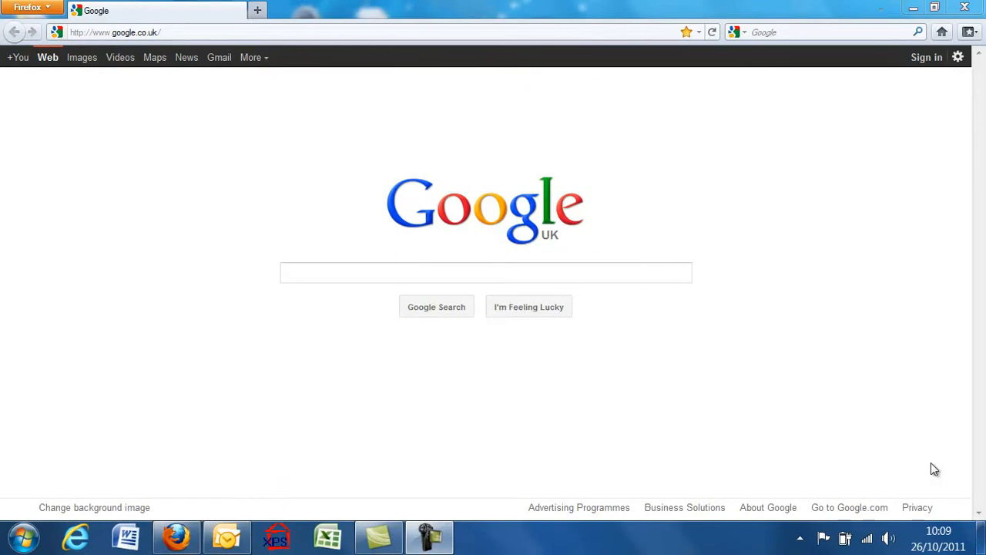
Step: Search Google for the site address publishinSSS.com
left_click(485, 271)
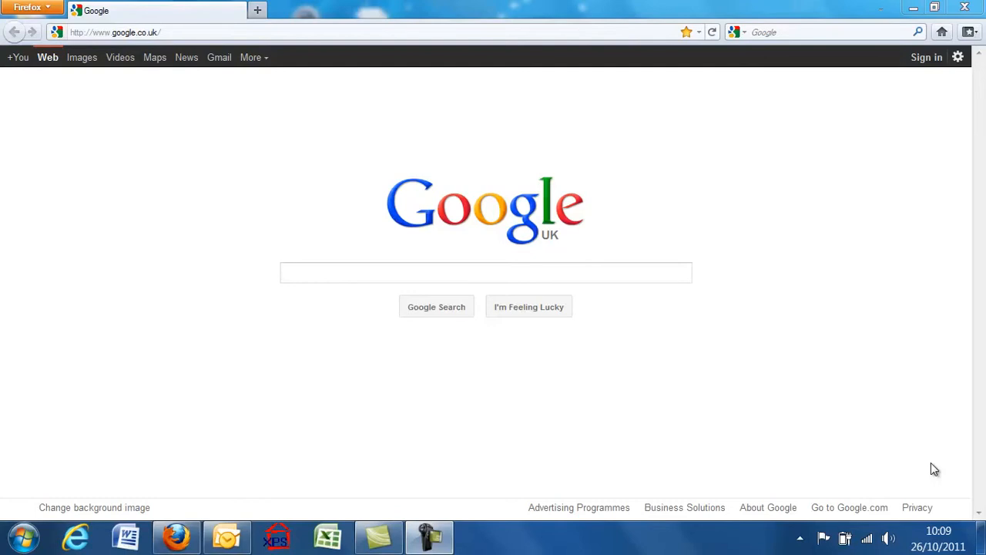
left_click(486, 271)
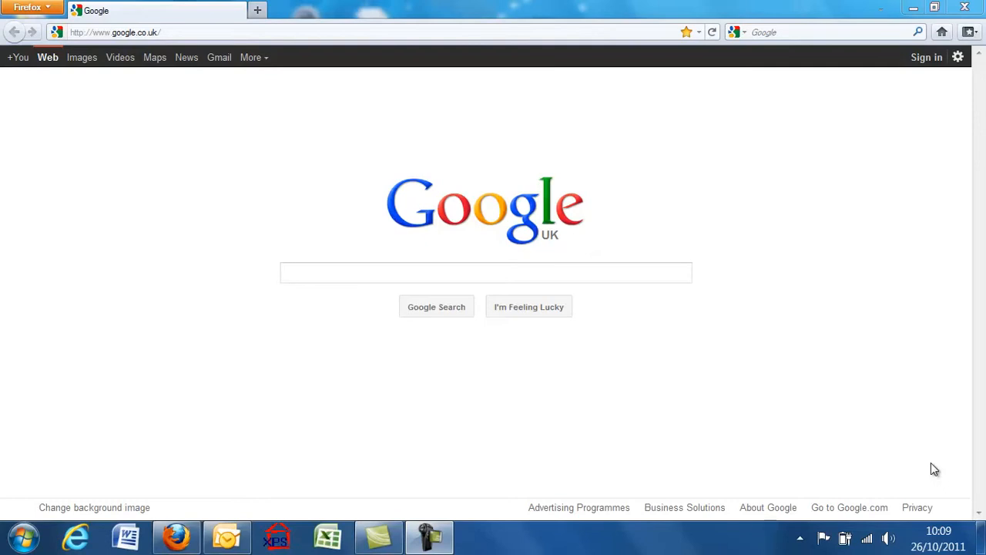
left_click(485, 271)
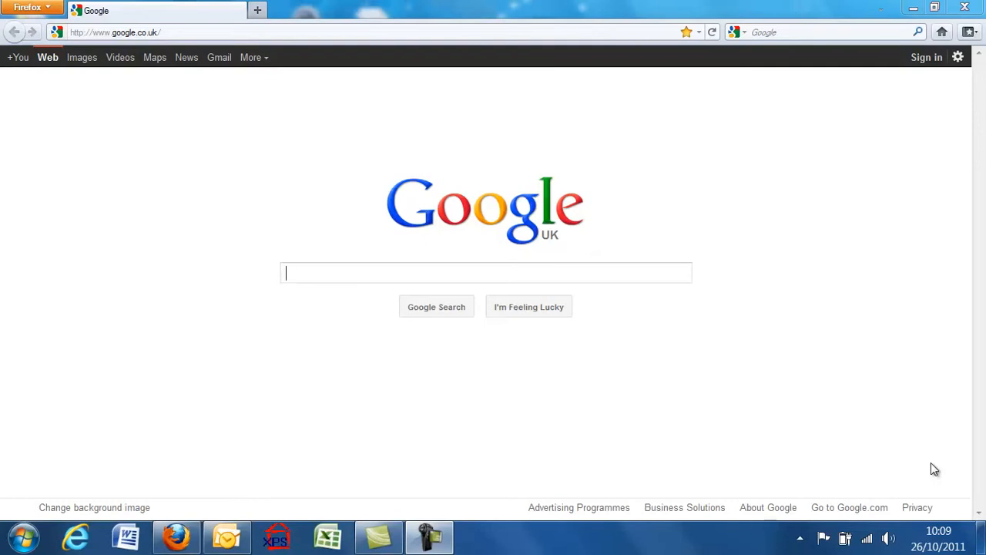
mouse_move(828, 422)
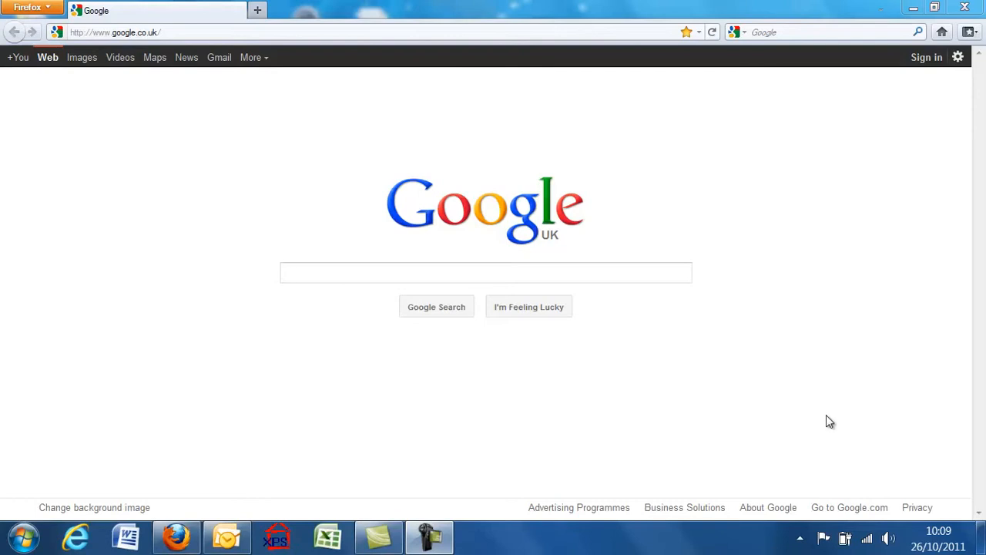
left_click(486, 271)
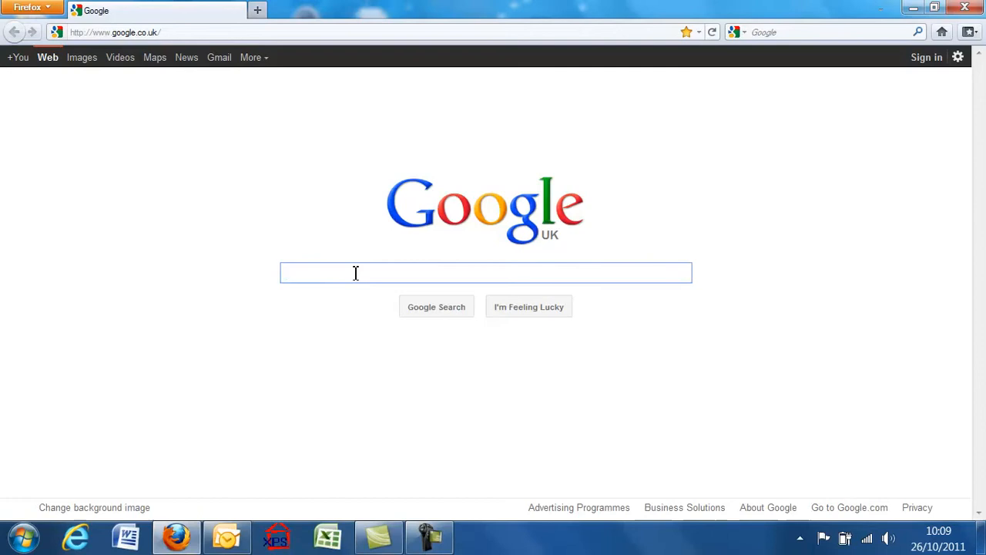
type("p")
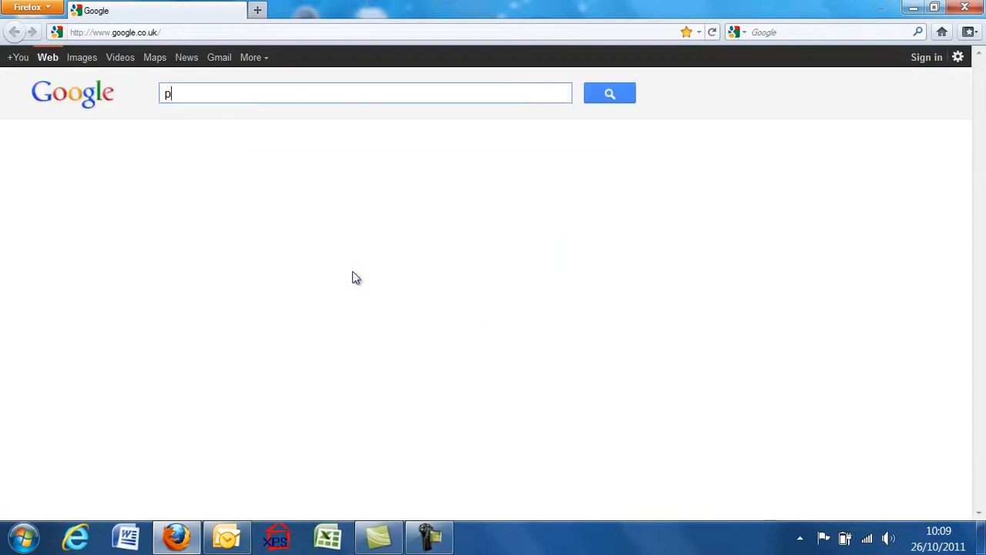
type("ubli")
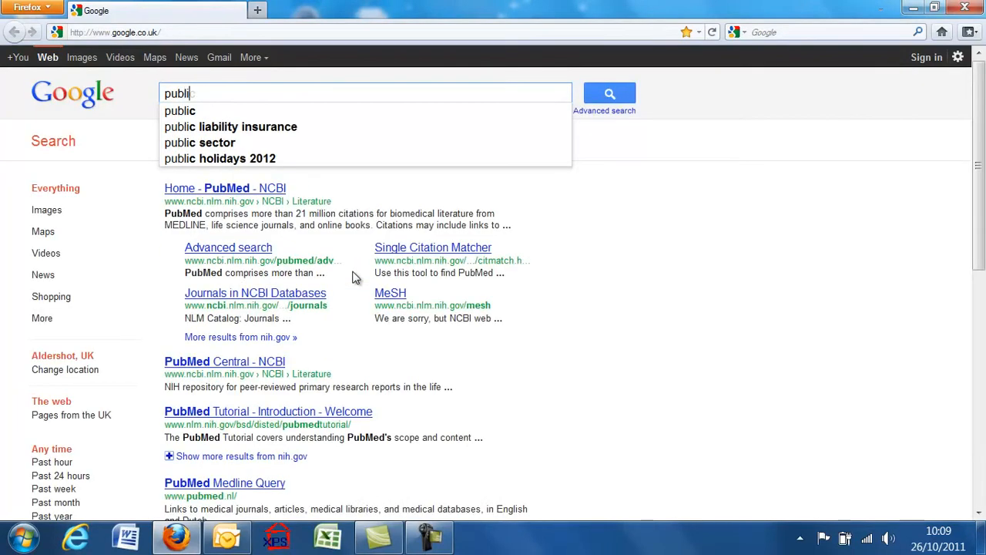
type("shinSSS")
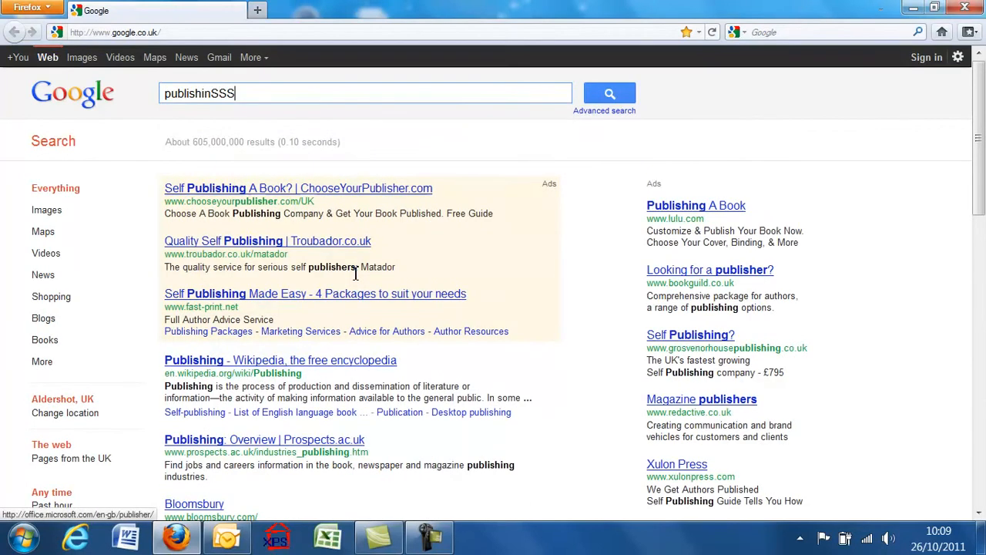
type(".c")
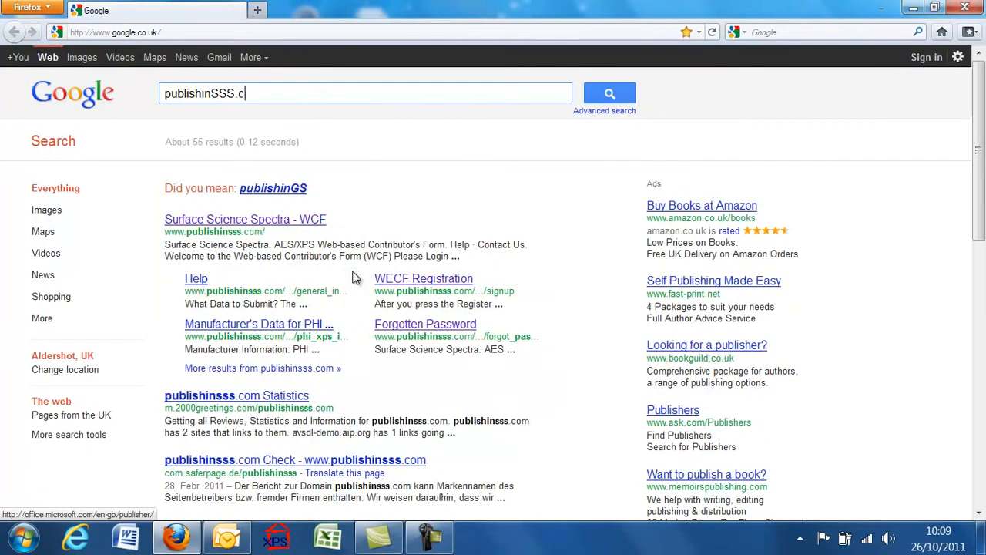
type("om")
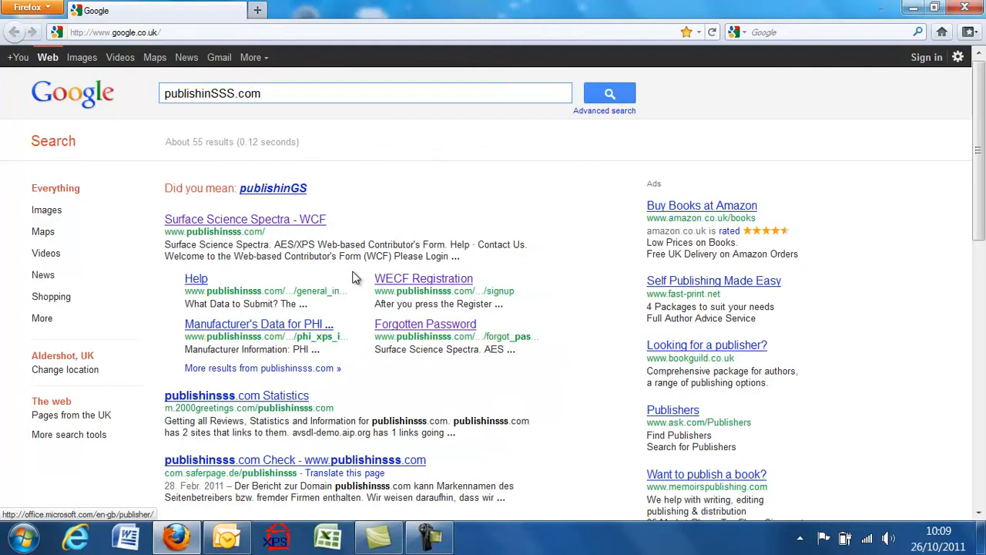
left_click(608, 94)
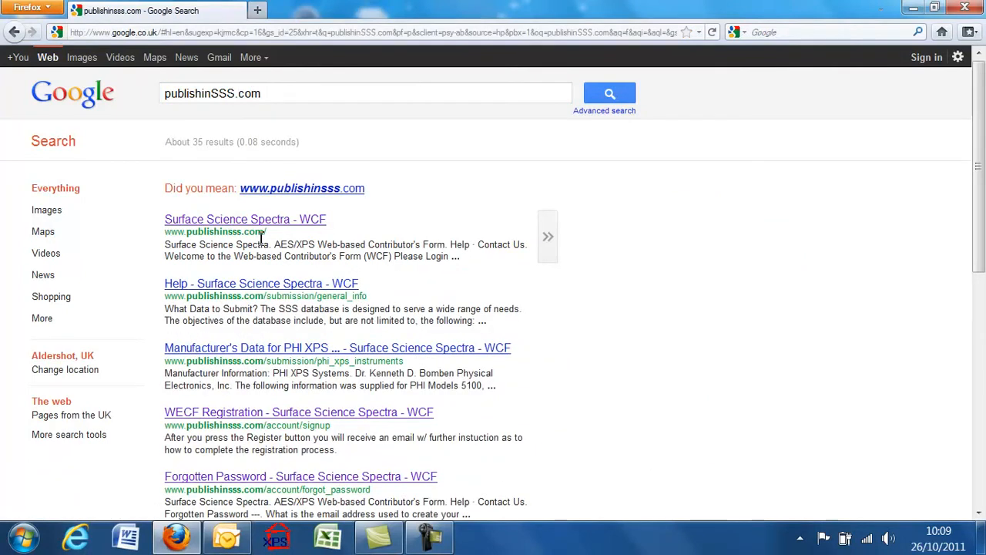
Step: Choose the Surface Science Spectra - WCF search result
left_click(245, 219)
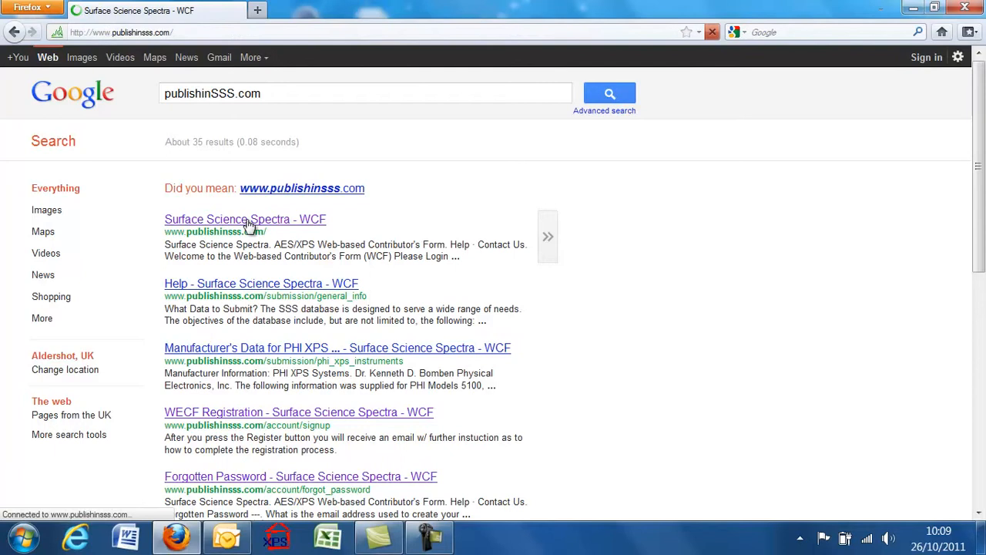
Step: Enter the login user ID 'James' from the autocomplete suggestion, with the password filled in
left_click(245, 219)
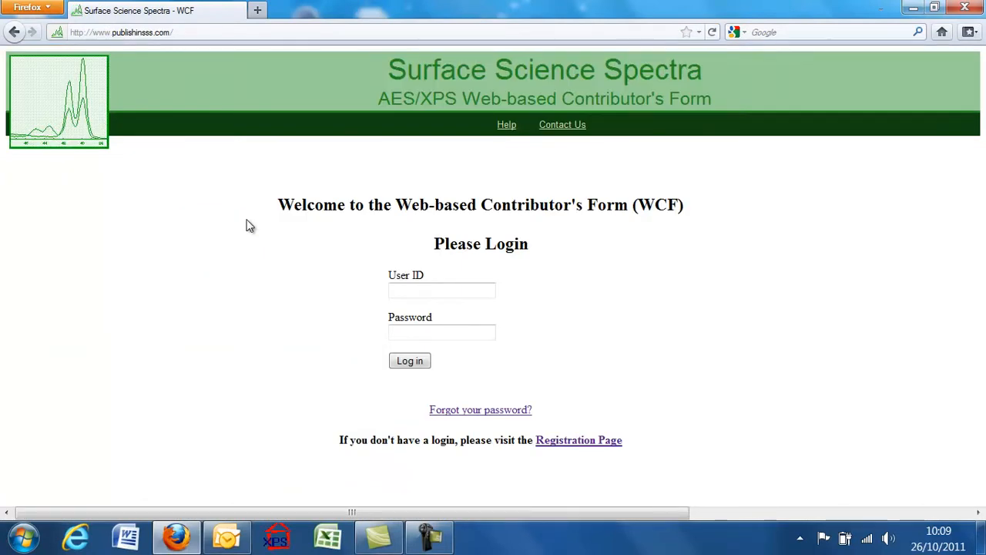
mouse_move(565, 463)
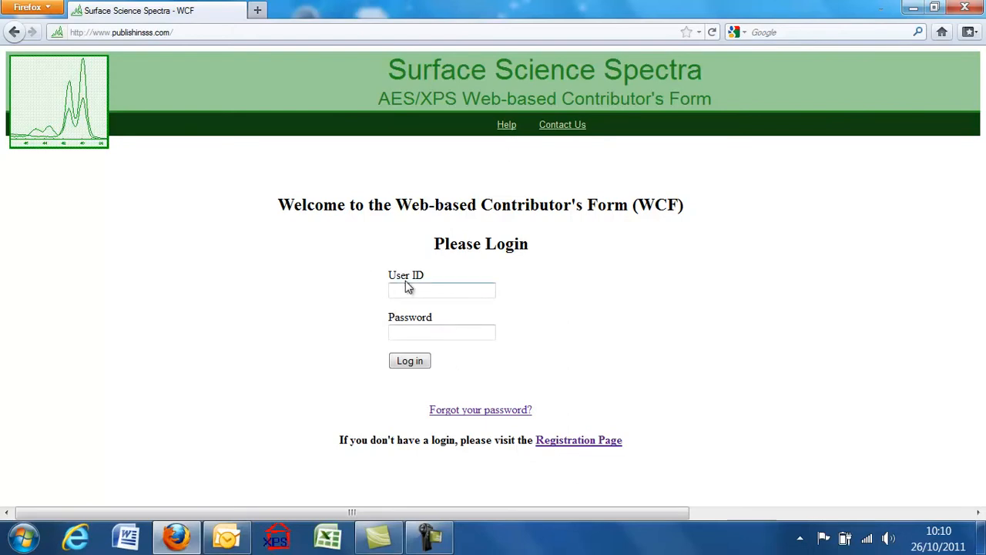
left_click(441, 289)
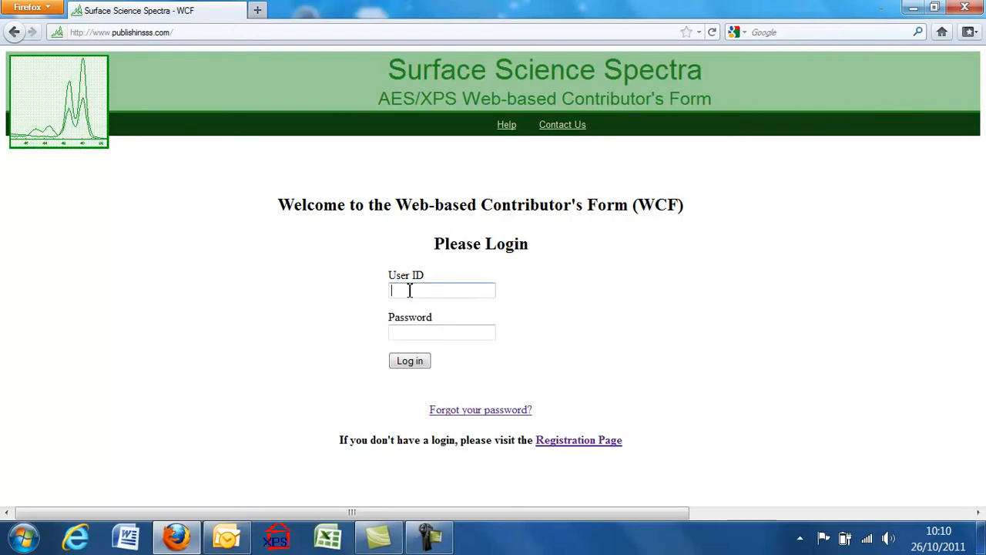
type("Jam")
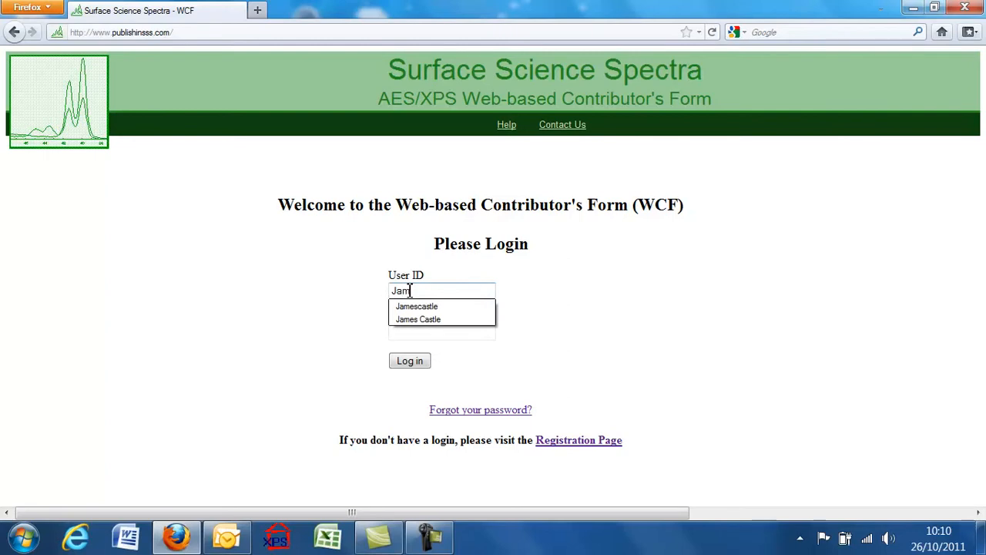
type("es Cas")
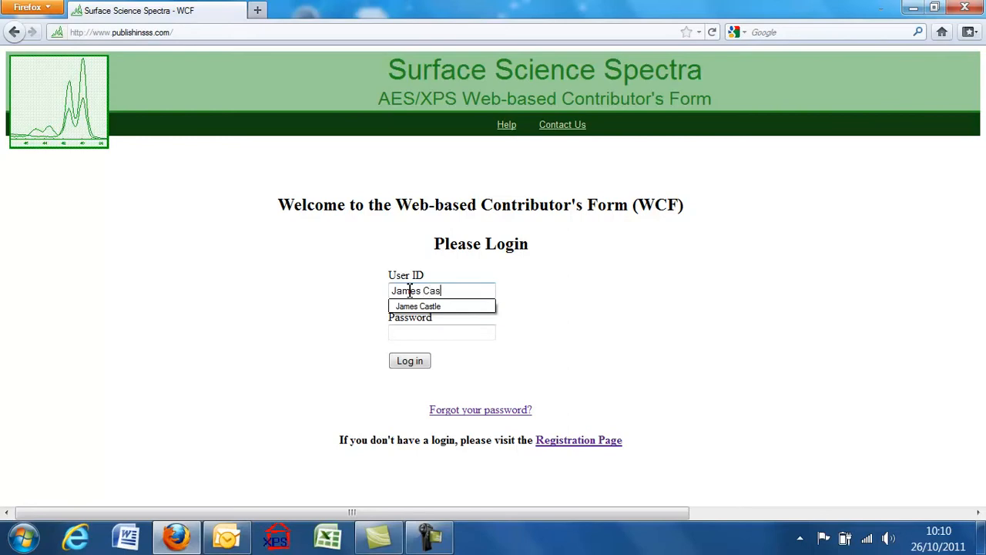
left_click(442, 305)
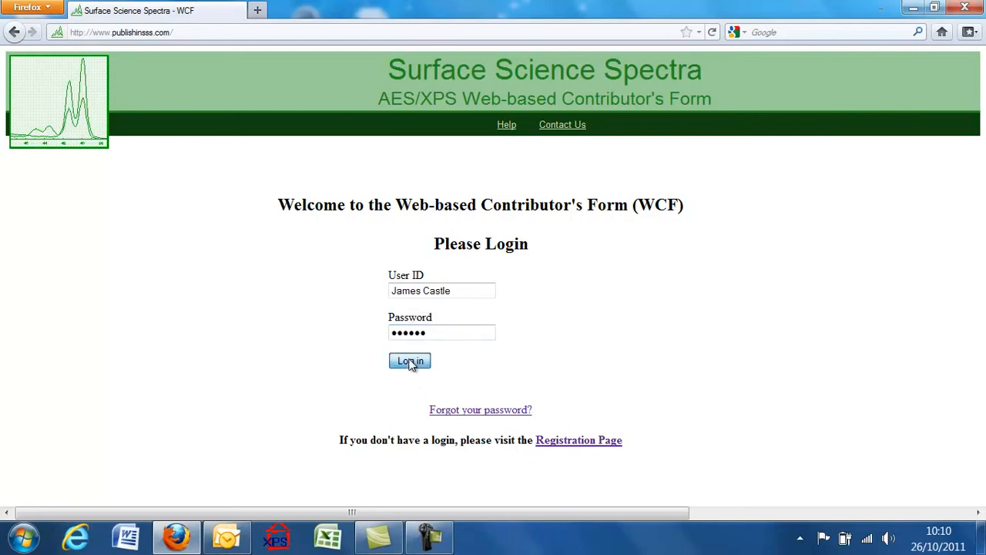
Step: Log in and skim the 'things you should know' introductory page
left_click(410, 361)
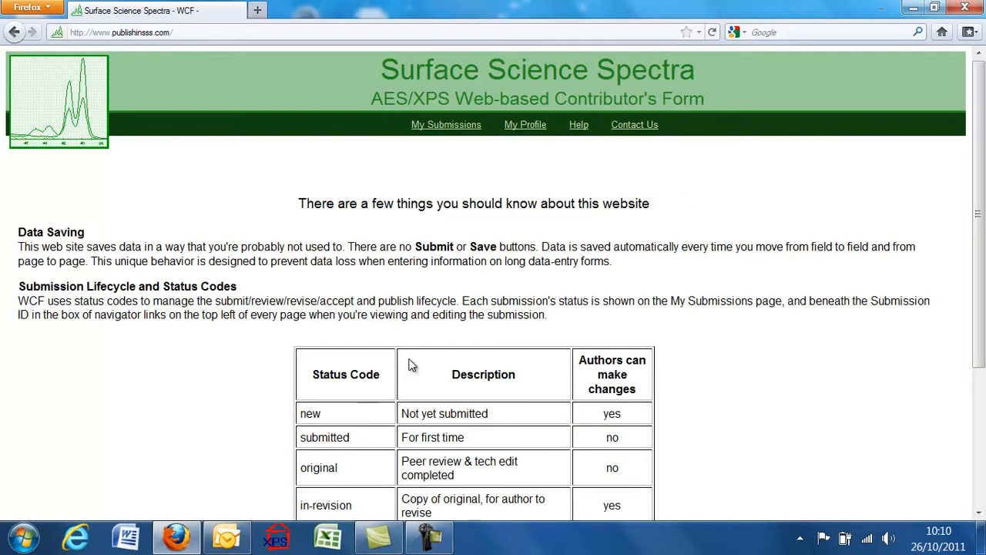
mouse_move(591, 398)
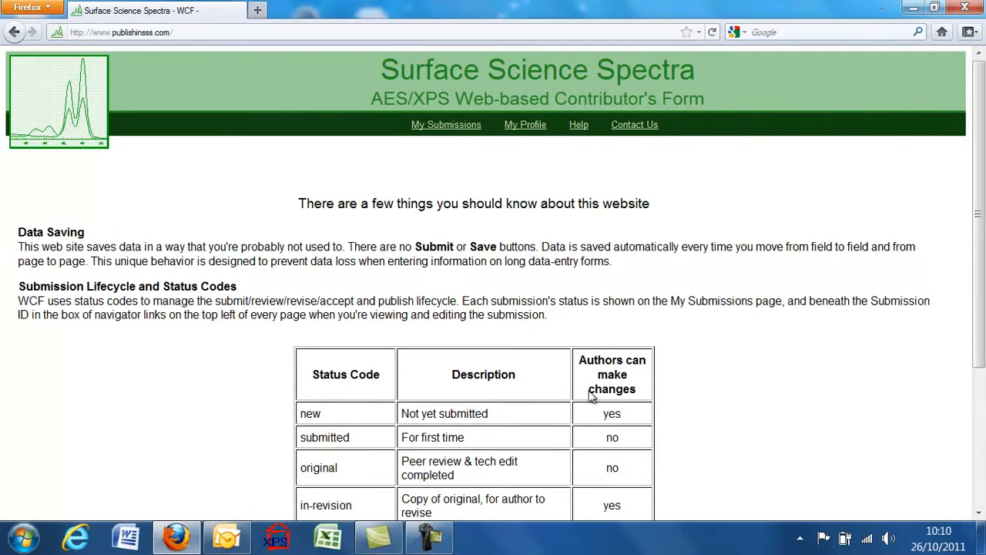
scroll("down", 3)
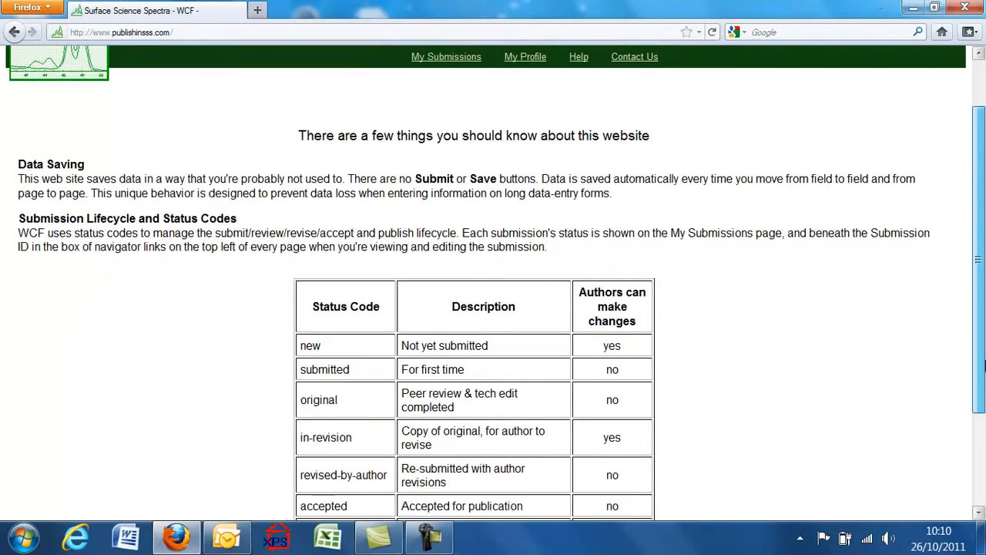
scroll("down", 3)
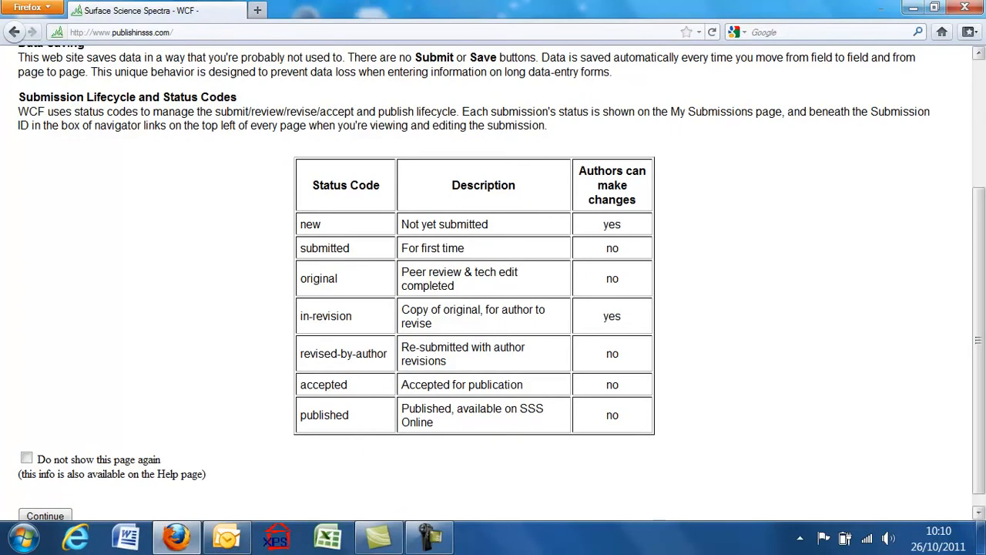
mouse_move(930, 434)
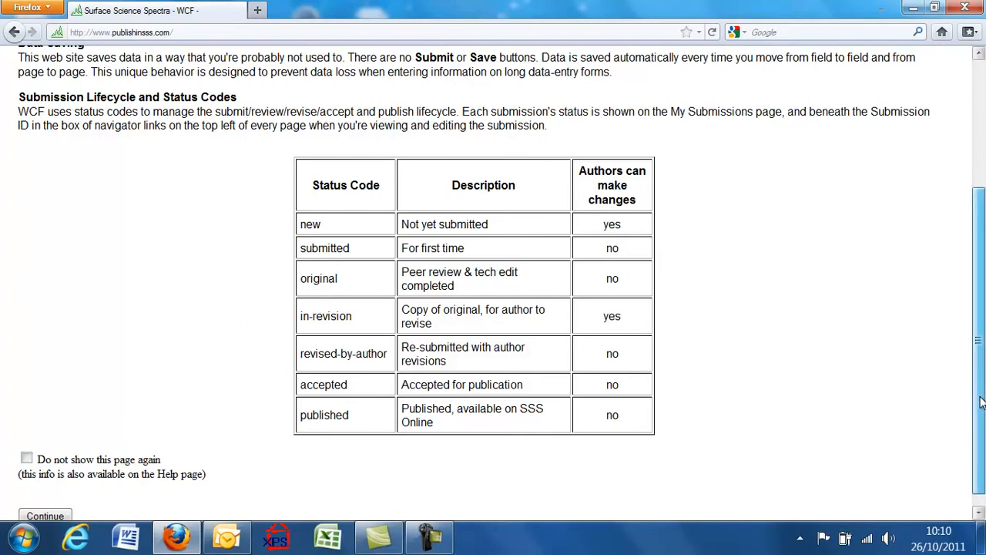
scroll("up", 3)
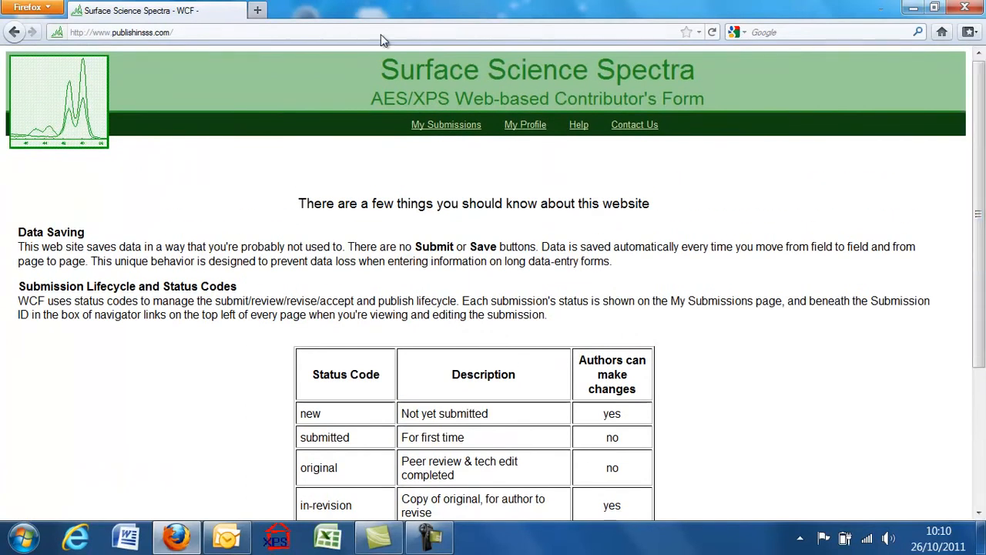
Step: Go to the My Submissions page listing submission 69
left_click(445, 123)
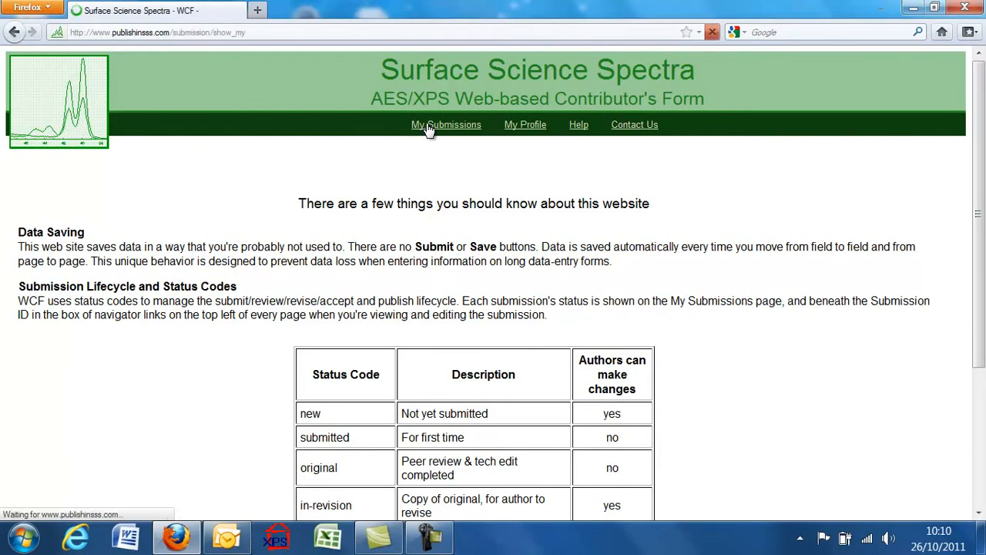
left_click(447, 123)
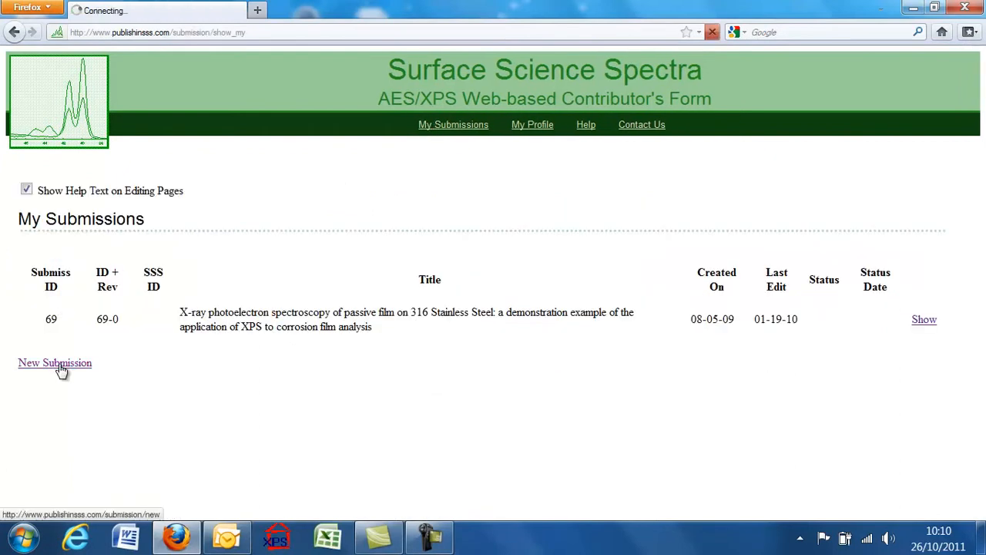
Step: Start a new submission, reaching the blank Section A title and abstract form
left_click(55, 363)
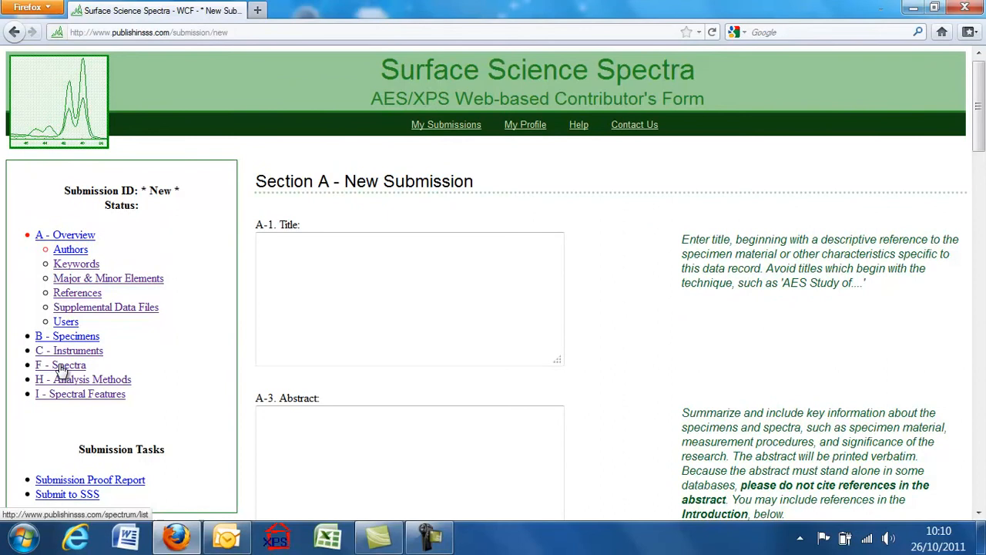
mouse_move(60, 253)
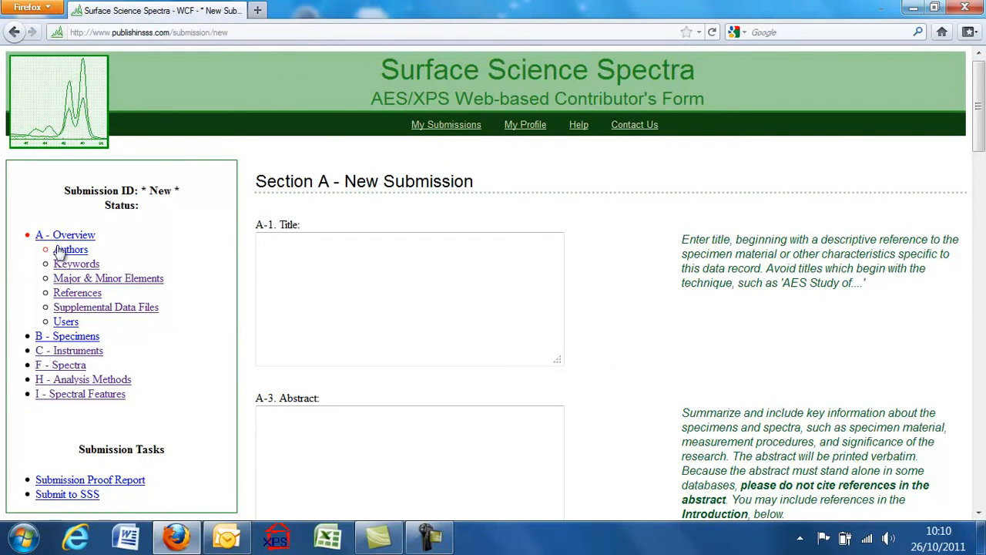
mouse_move(65, 234)
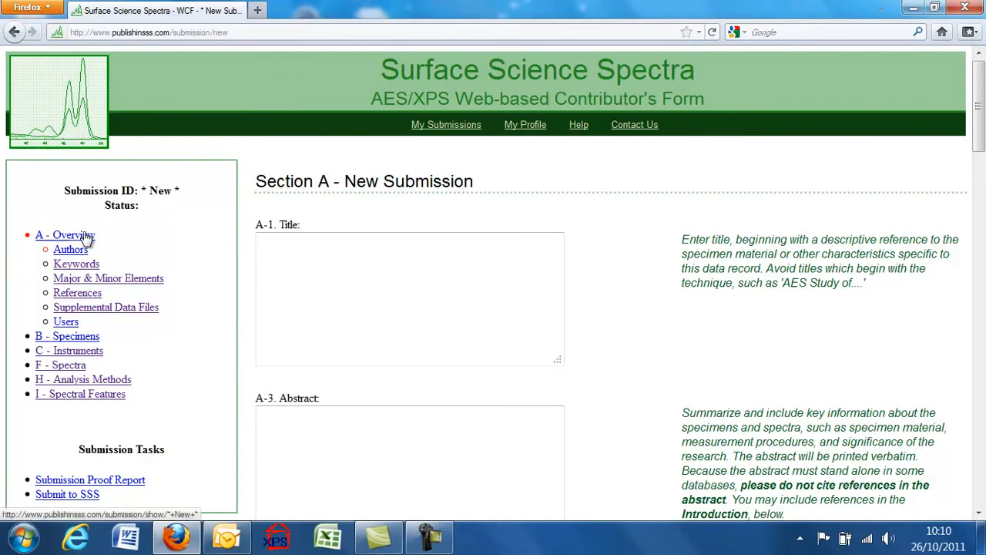
mouse_move(108, 277)
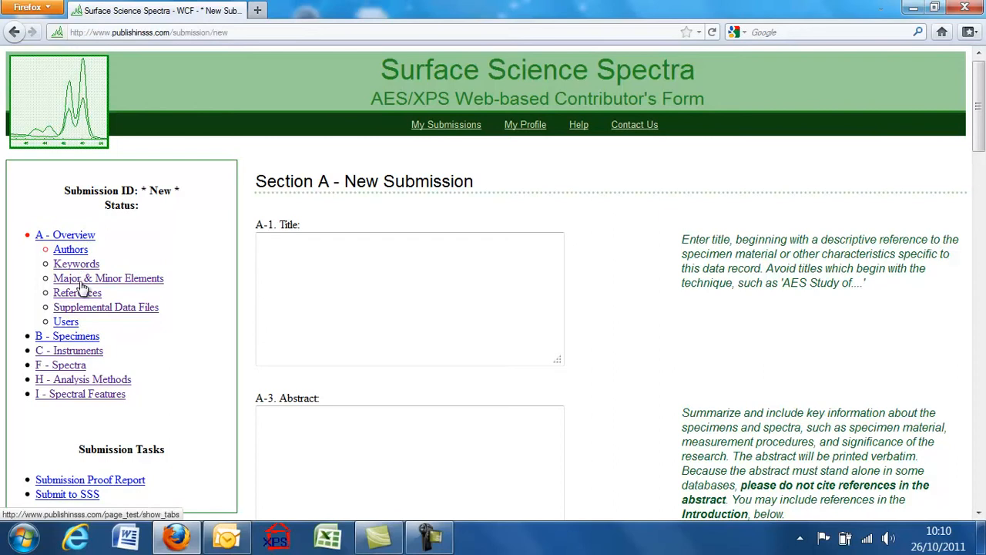
mouse_move(67, 322)
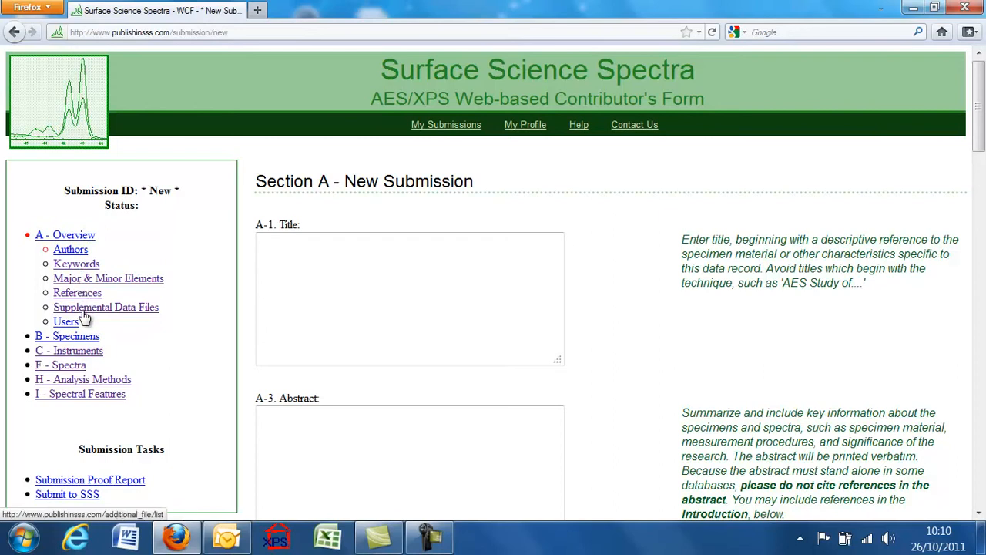
mouse_move(157, 248)
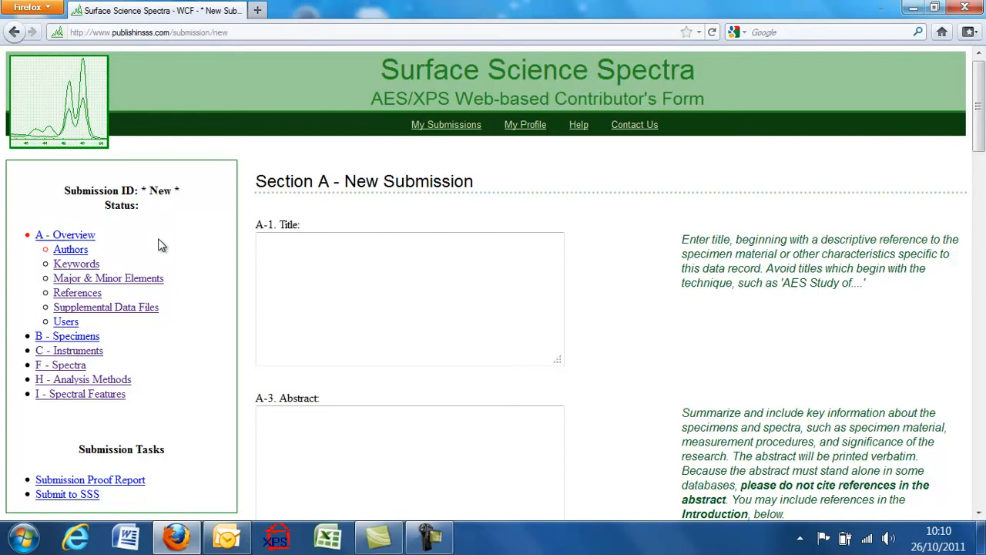
mouse_move(172, 265)
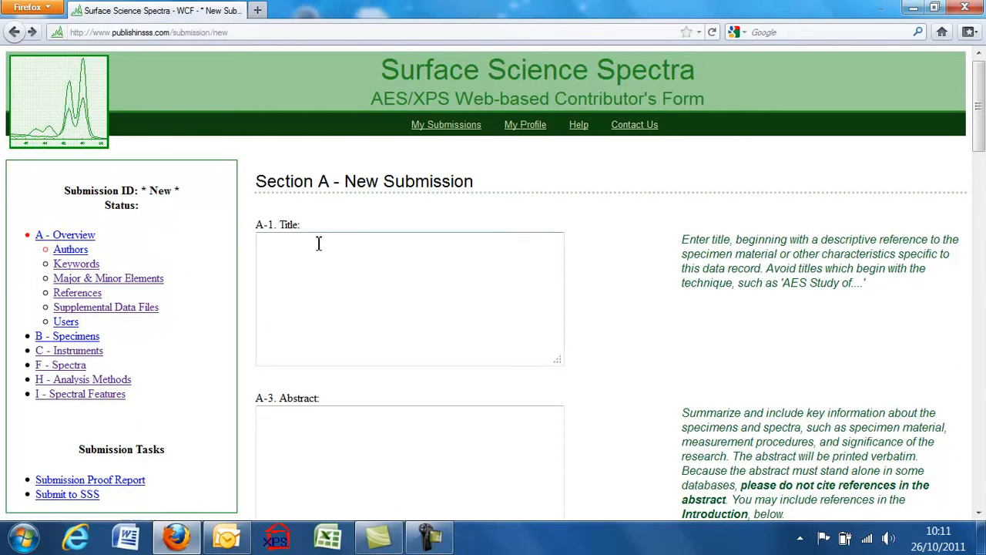
Step: Enter 'test Spectra' as the A-1 submission title
left_click(410, 299)
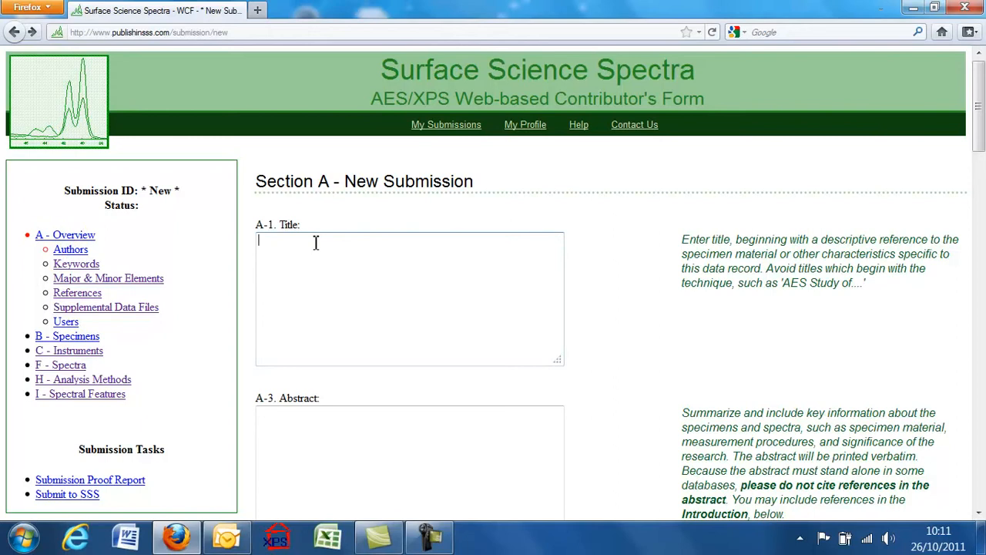
type("test")
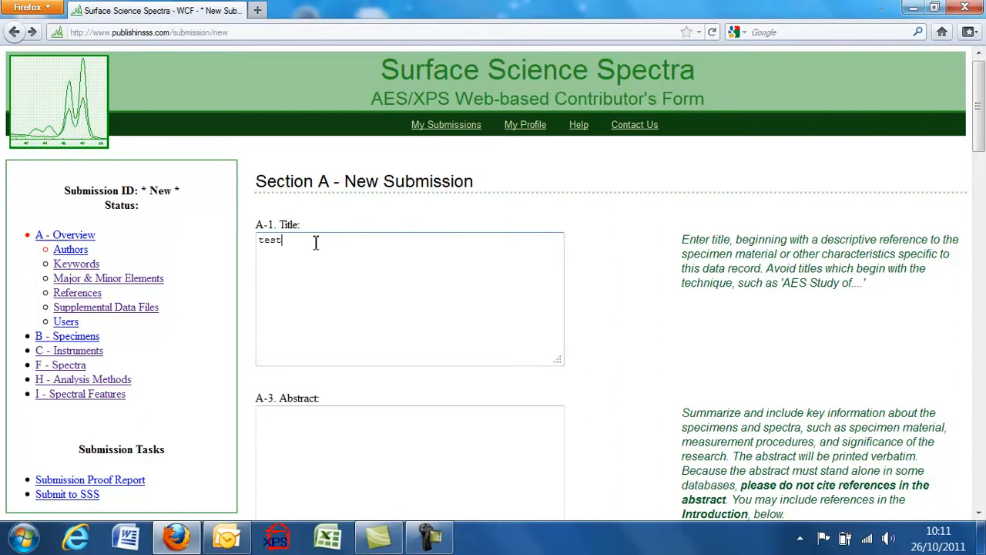
type("Spec")
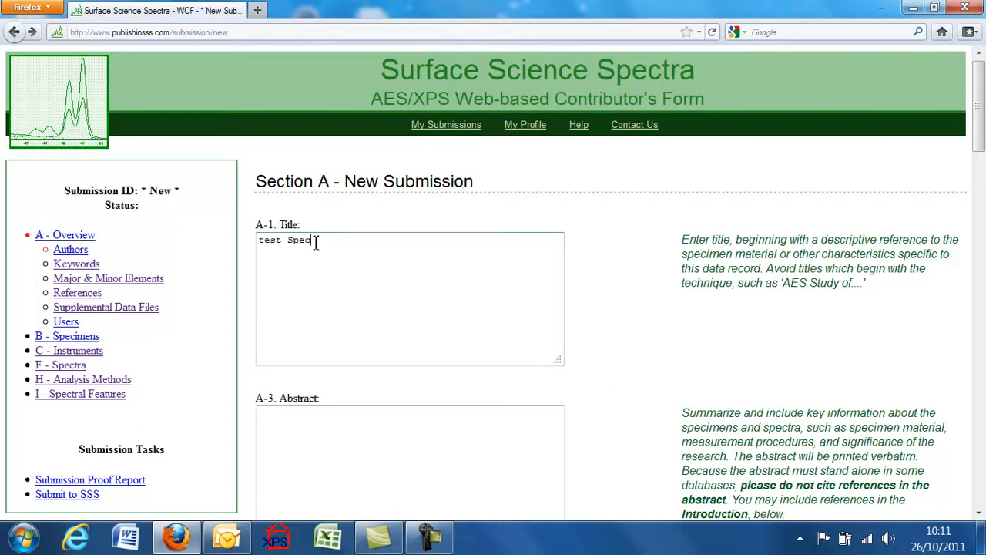
type("tra")
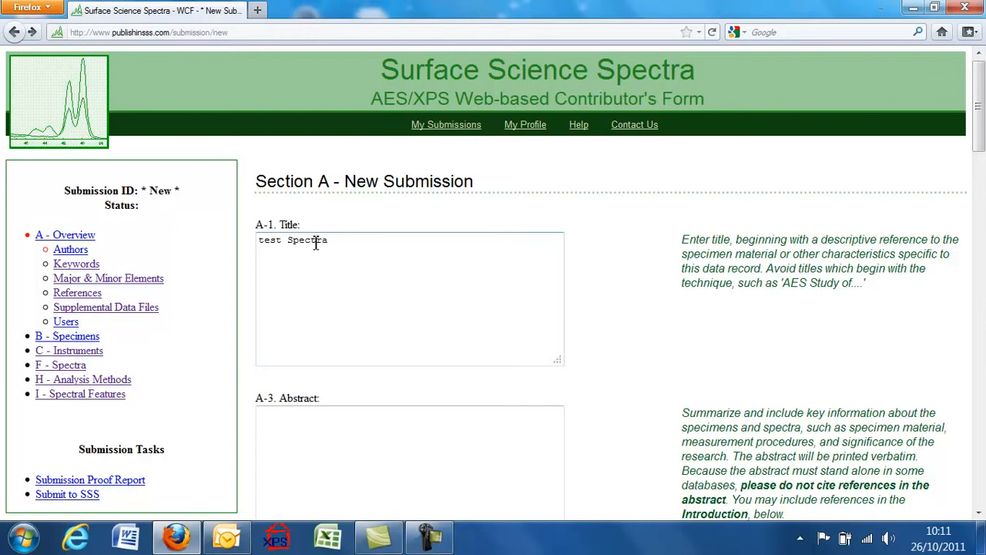
mouse_move(105, 307)
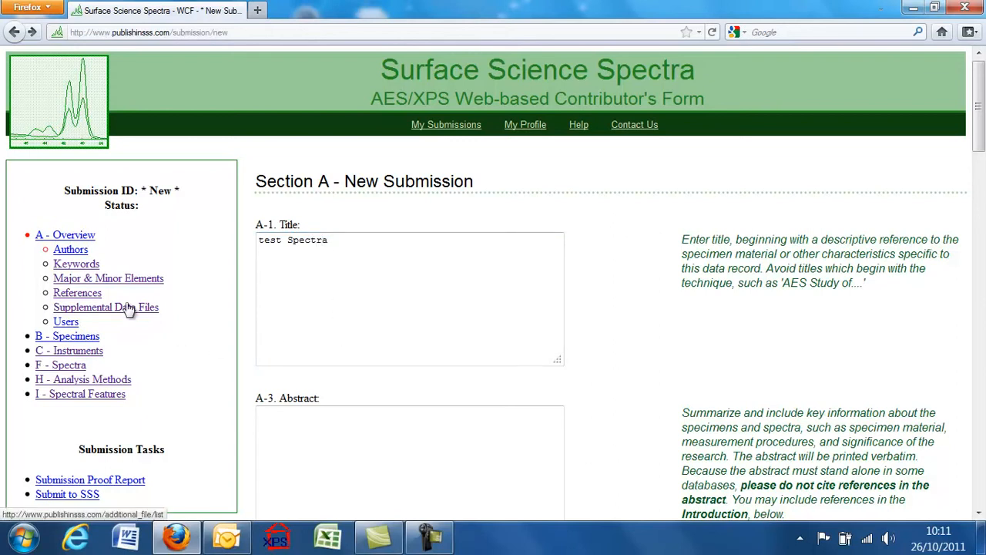
mouse_move(65, 322)
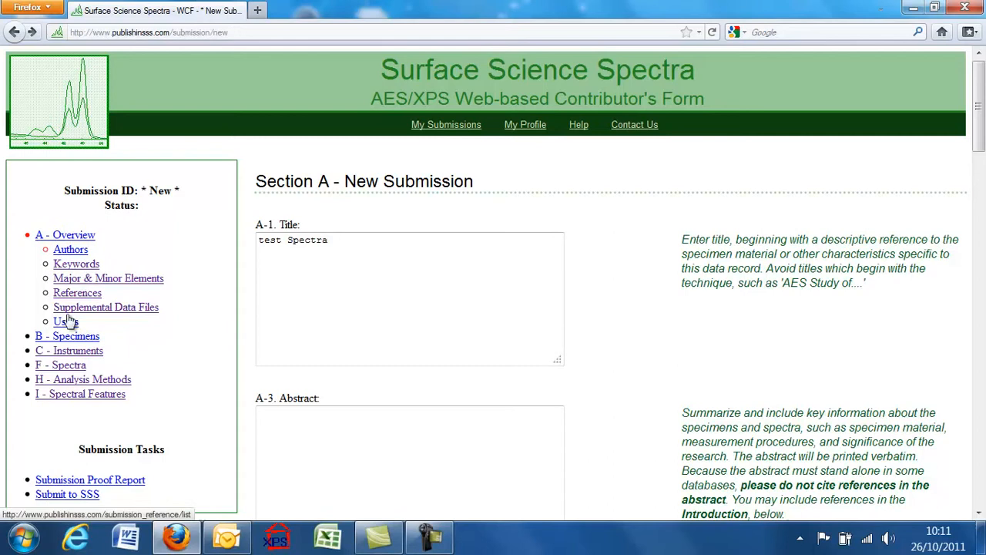
mouse_move(68, 336)
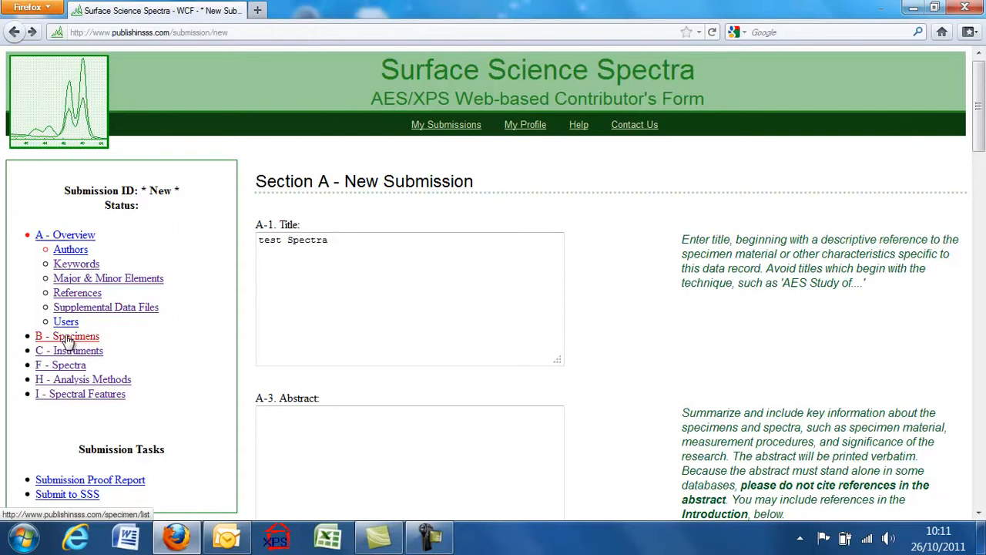
Step: Move to Section B - Specimens, saving the submission as ID 96 with an empty listing
left_click(68, 335)
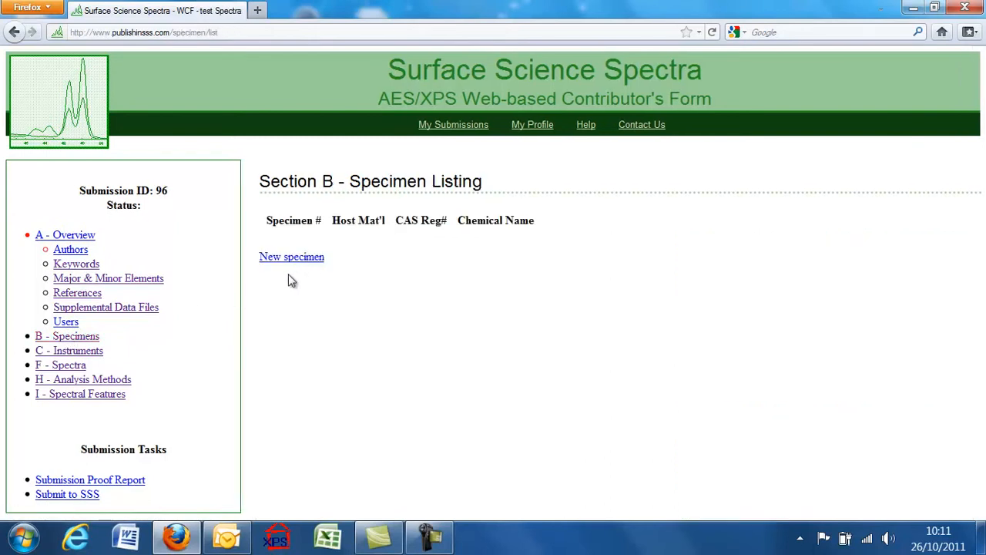
mouse_move(296, 276)
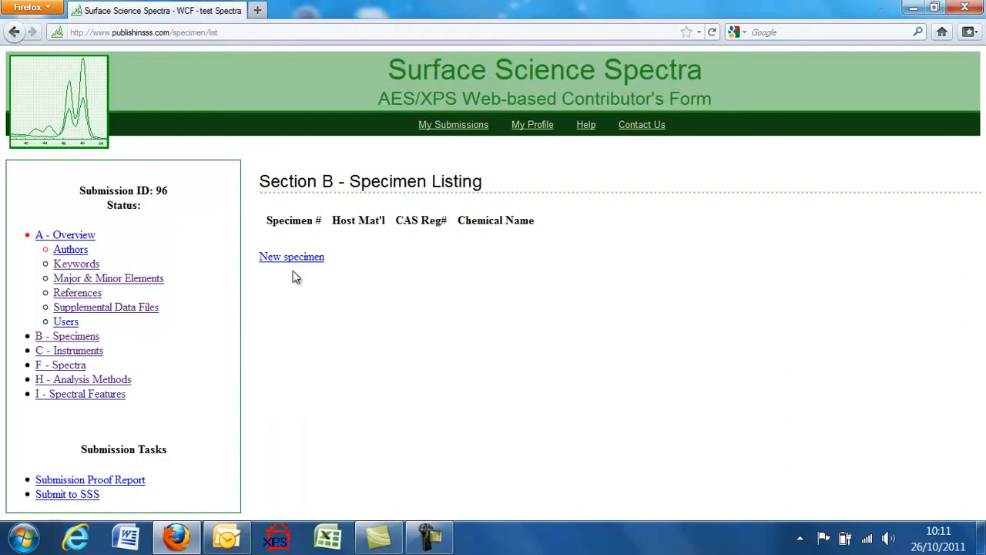
mouse_move(169, 259)
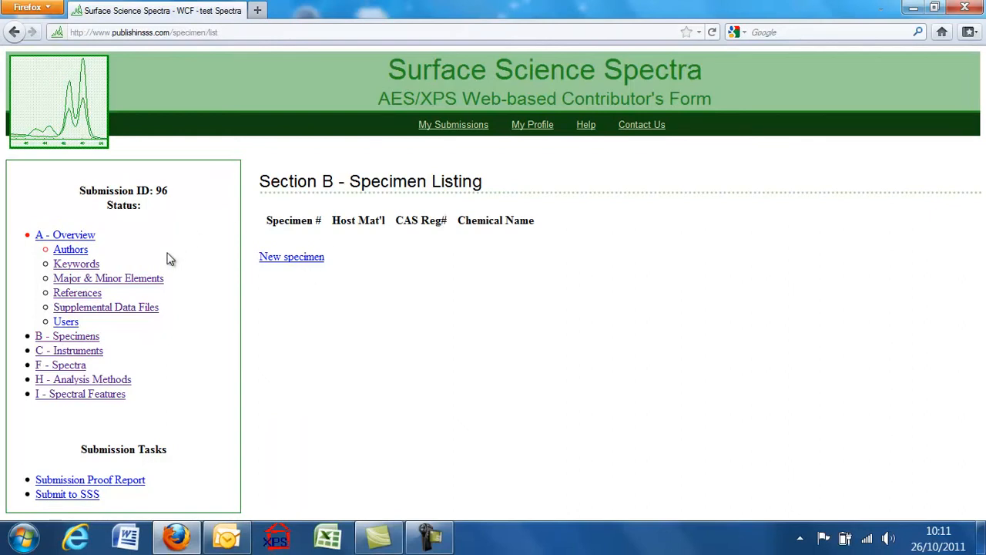
mouse_move(770, 264)
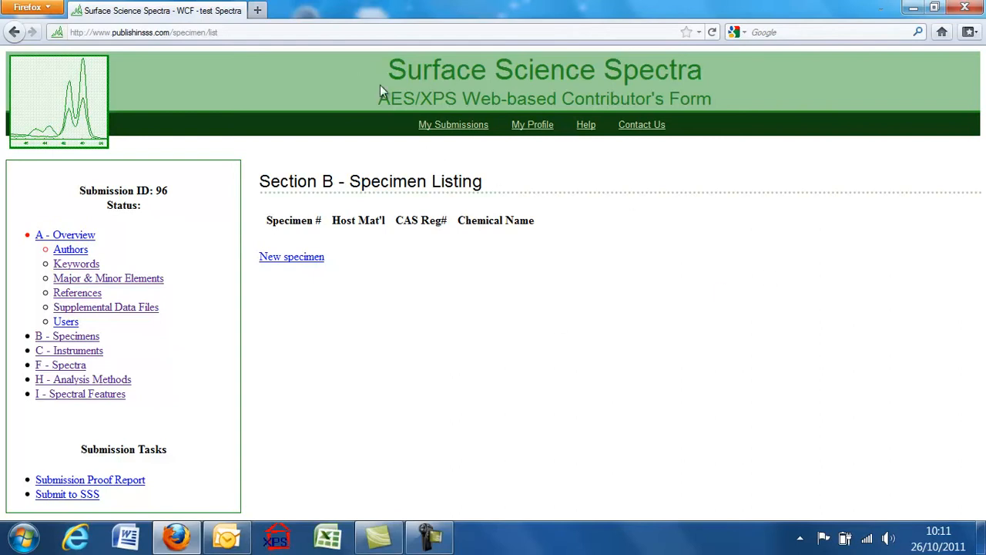
mouse_move(462, 100)
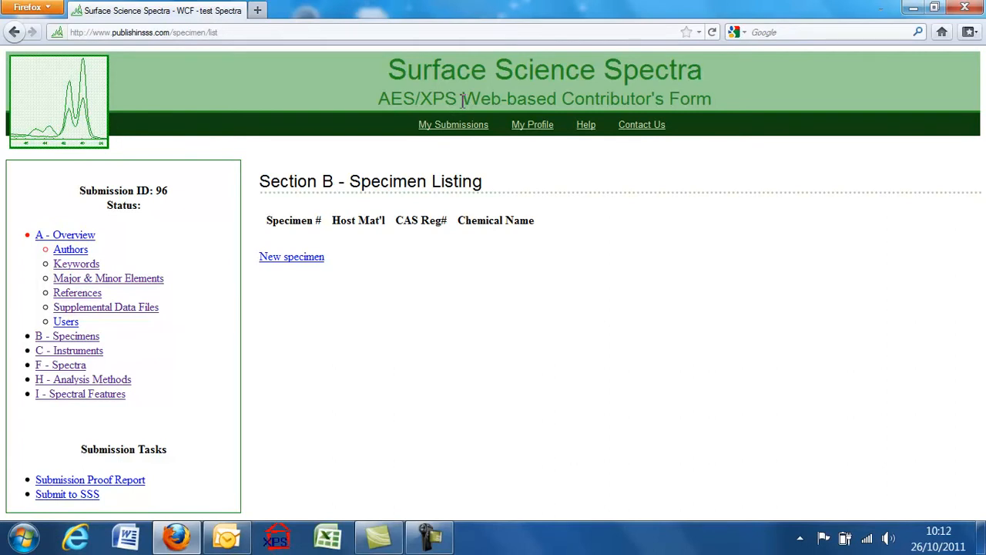
mouse_move(556, 170)
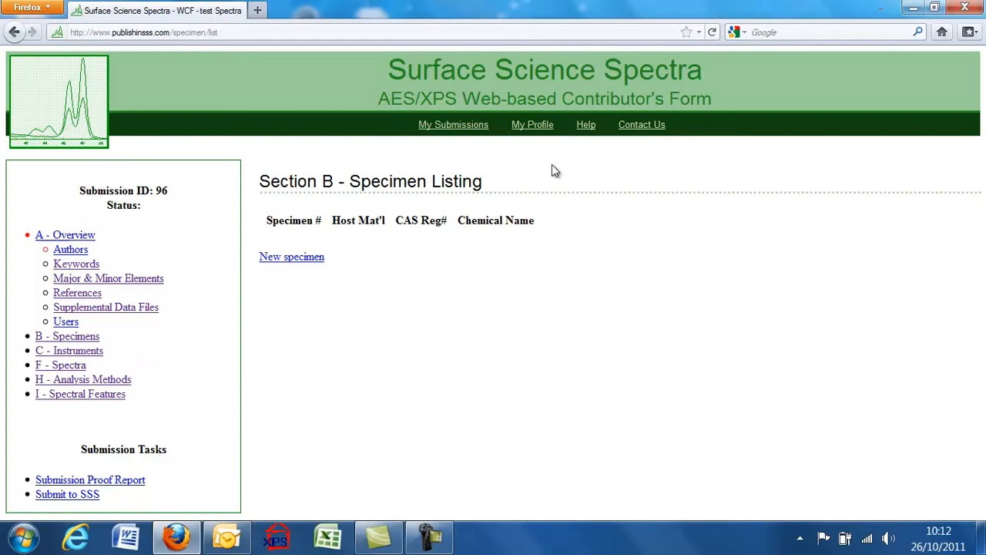
mouse_move(562, 169)
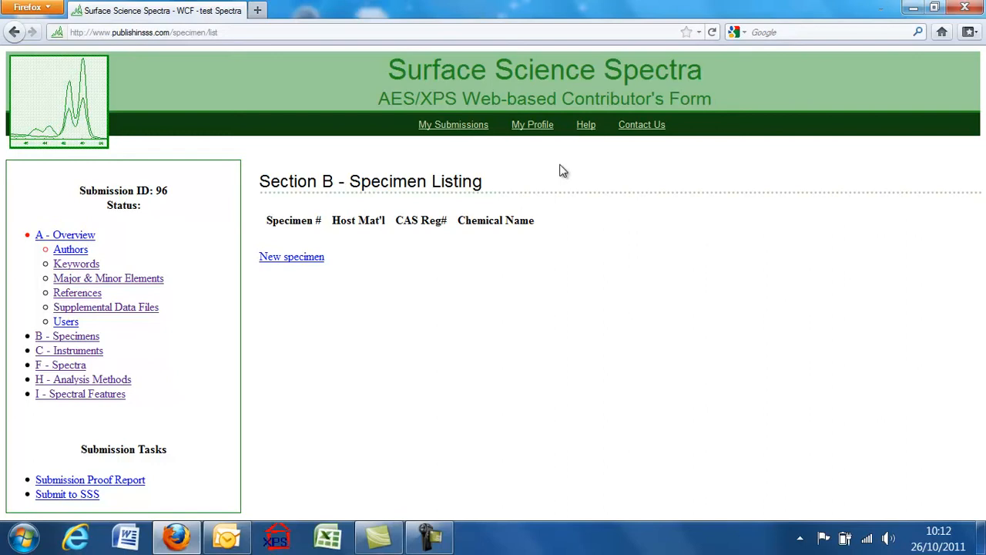
mouse_move(593, 184)
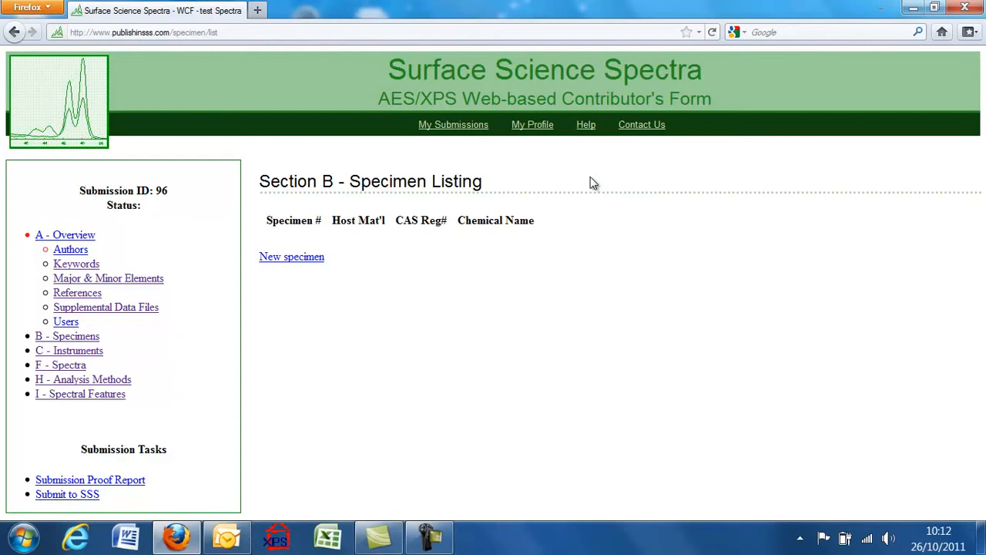
mouse_move(856, 66)
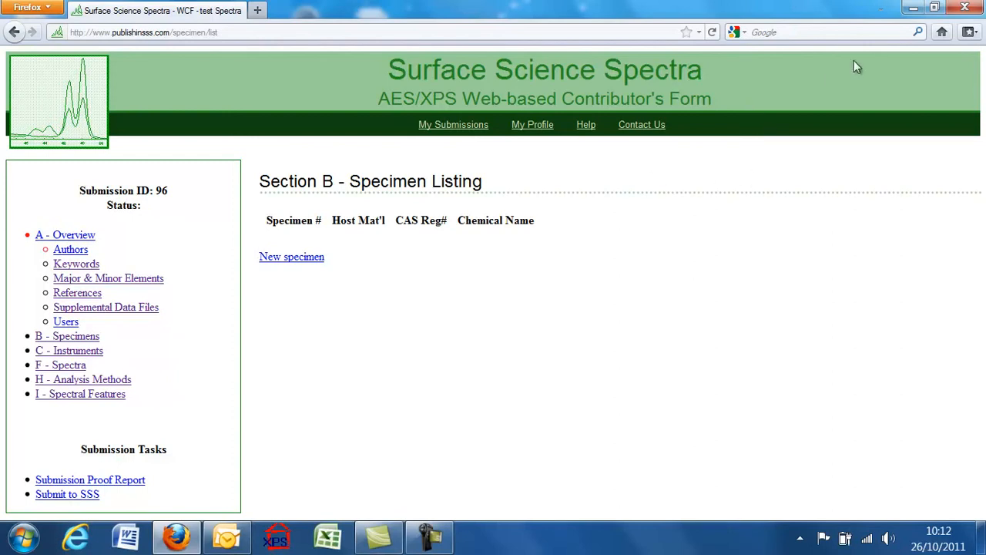
mouse_move(560, 305)
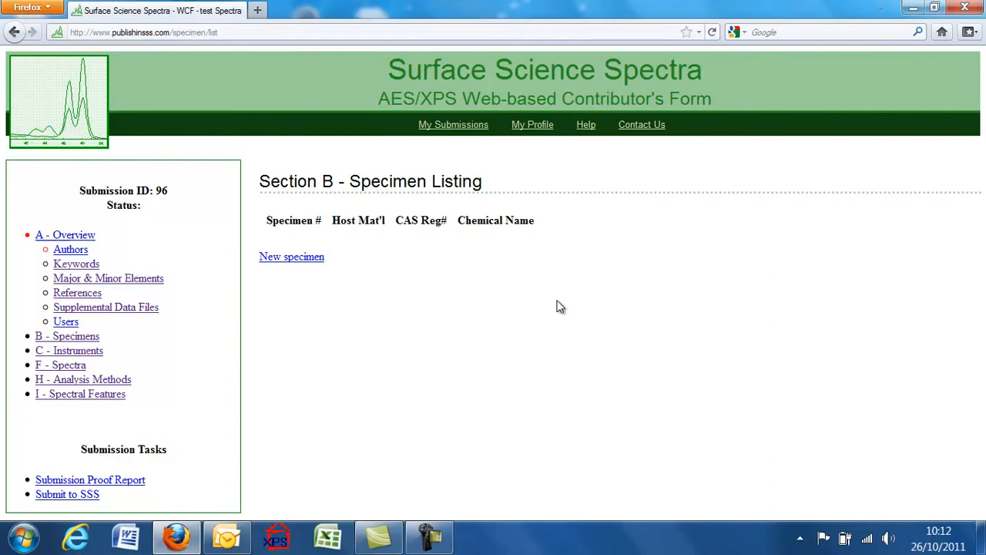
mouse_move(932, 141)
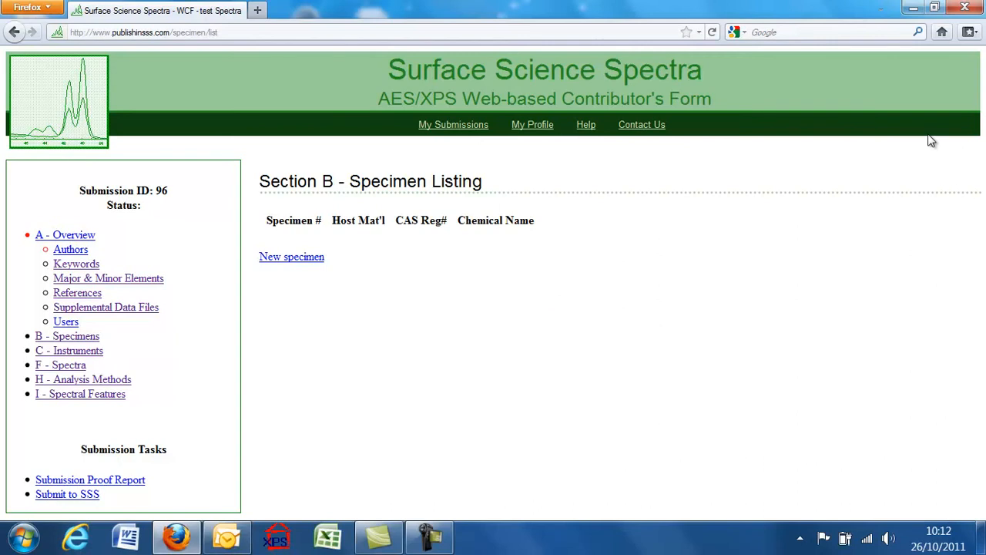